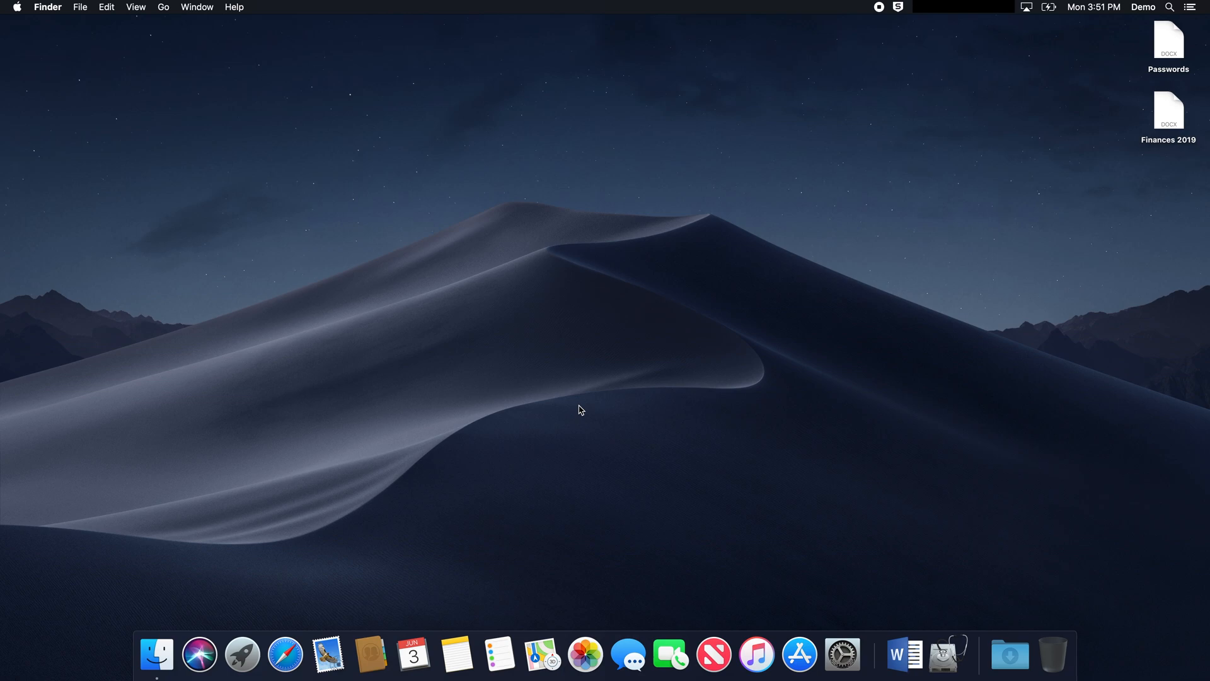
- Open Launchpad from the Dock to show all installed apps
click(241, 654)
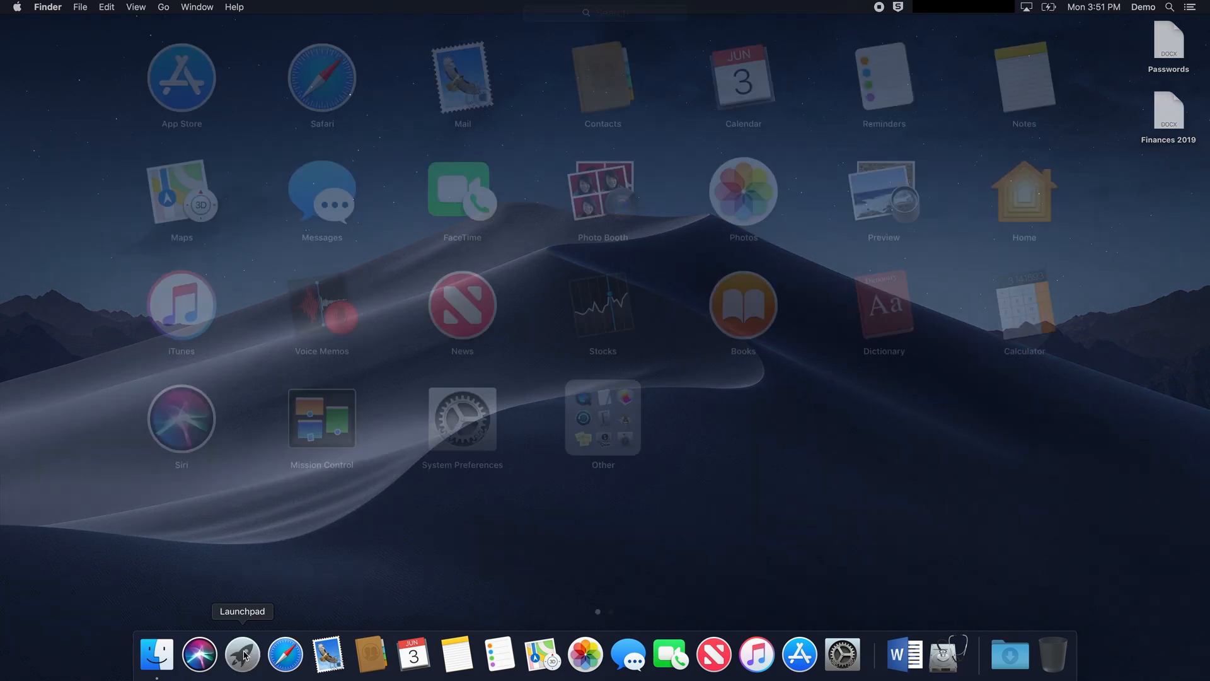
- Launch Disk Utility from Launchpad and start a new blank image
click(602, 416)
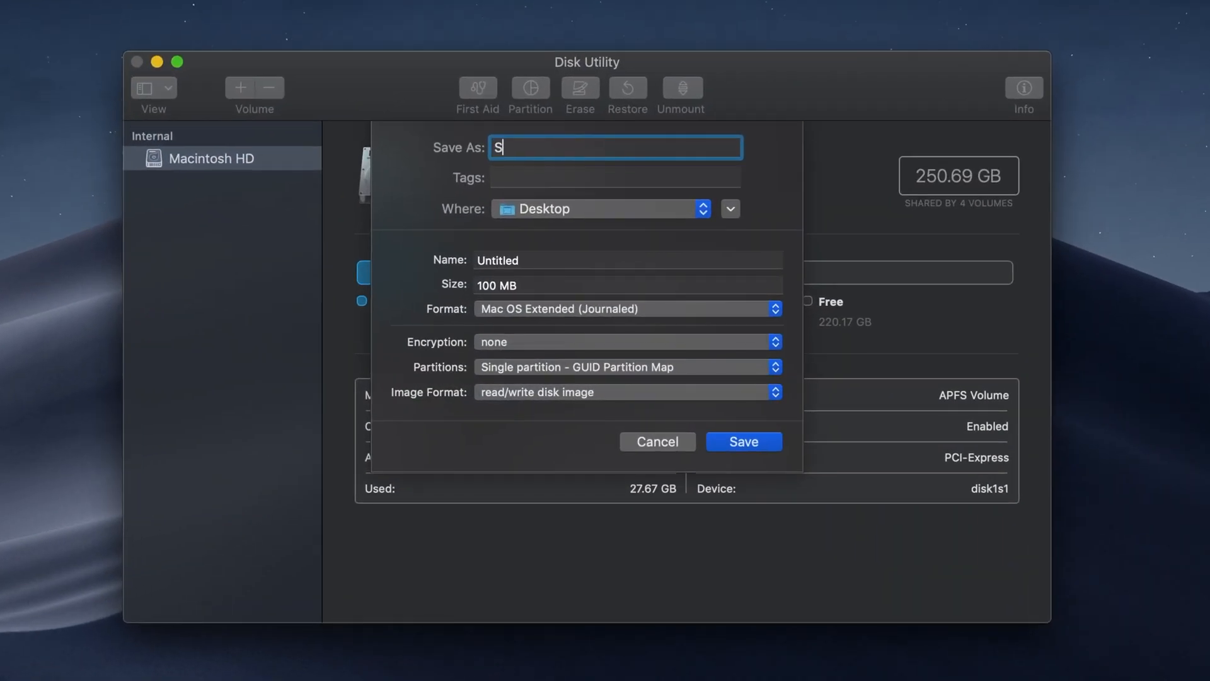
- Name the image 'Secure Folder', choose 256-bit AES encryption and enter its password
text(ecure Folder)
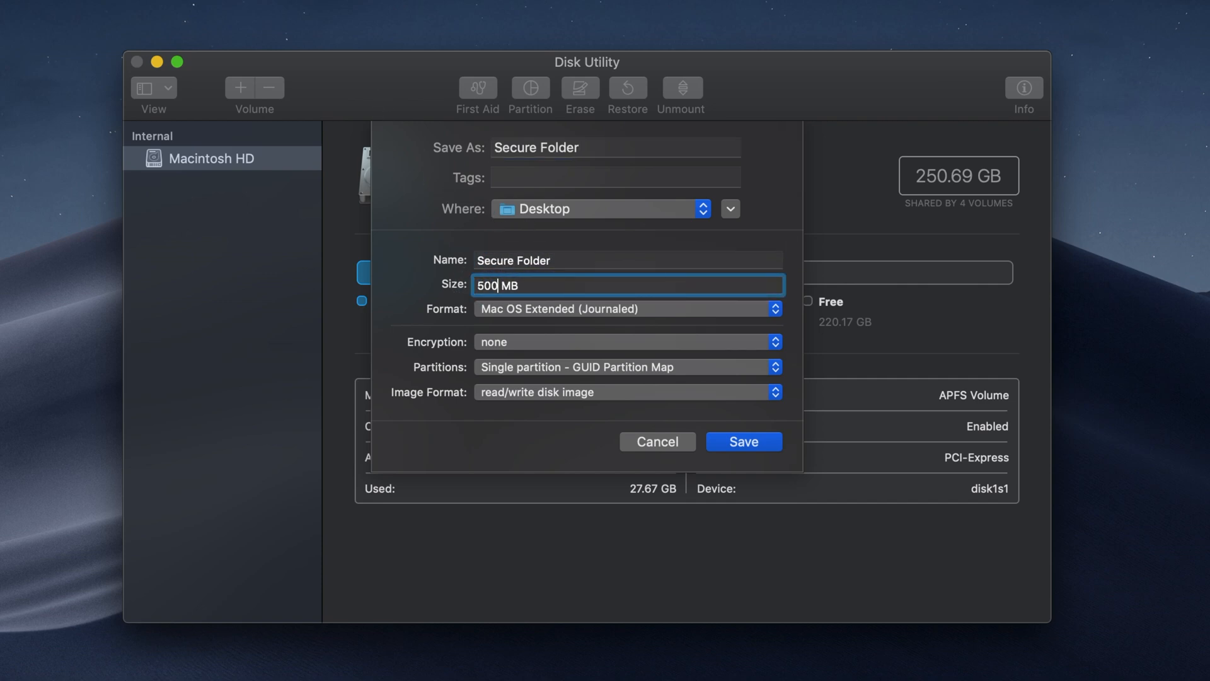
click(625, 342)
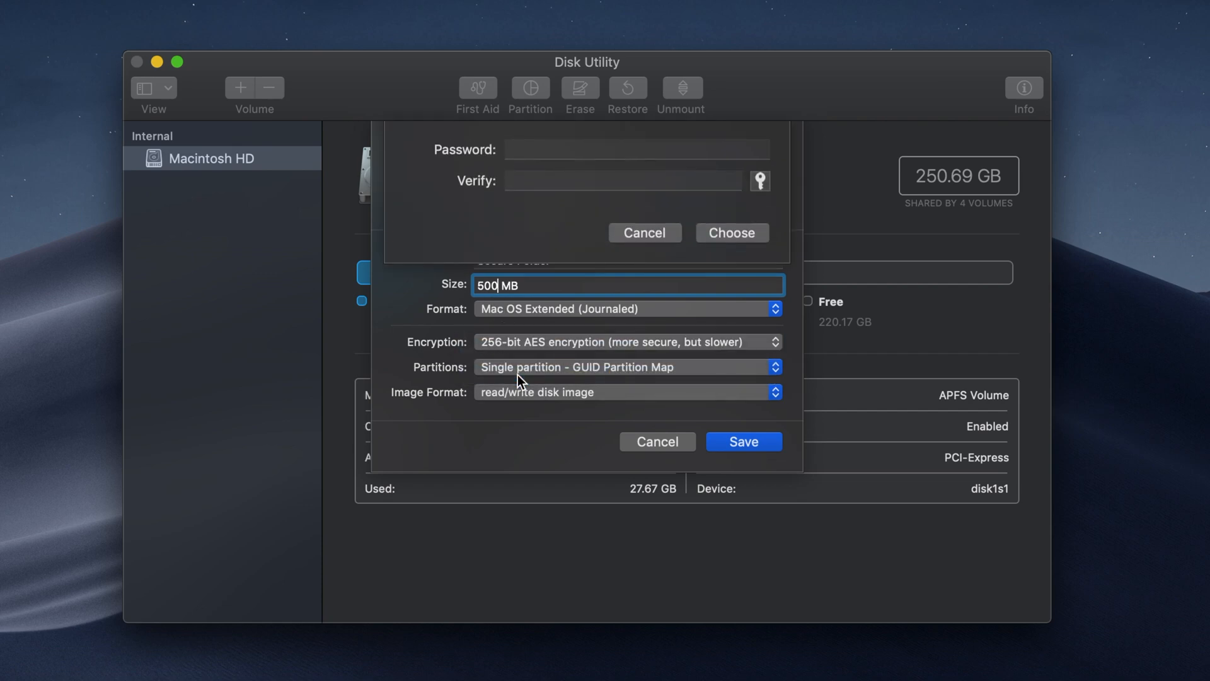
text(••••)
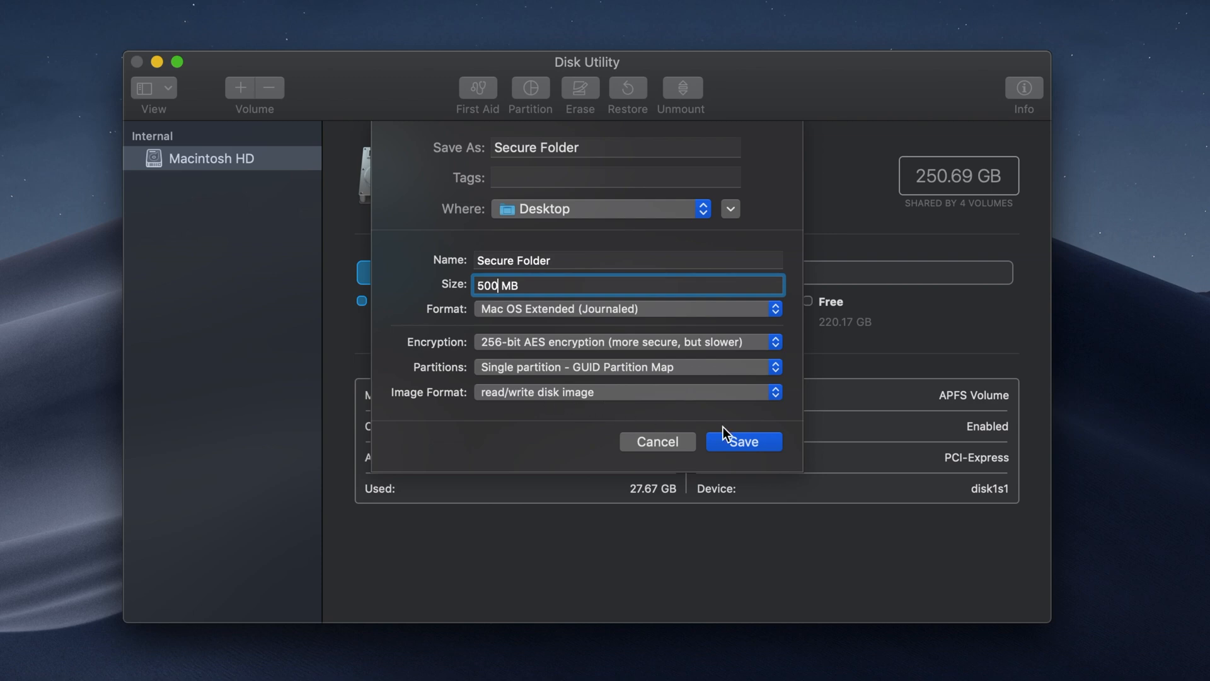
- Save Secure Folder.dmg, dismiss the report, open the mounted volume, then eject it
click(742, 441)
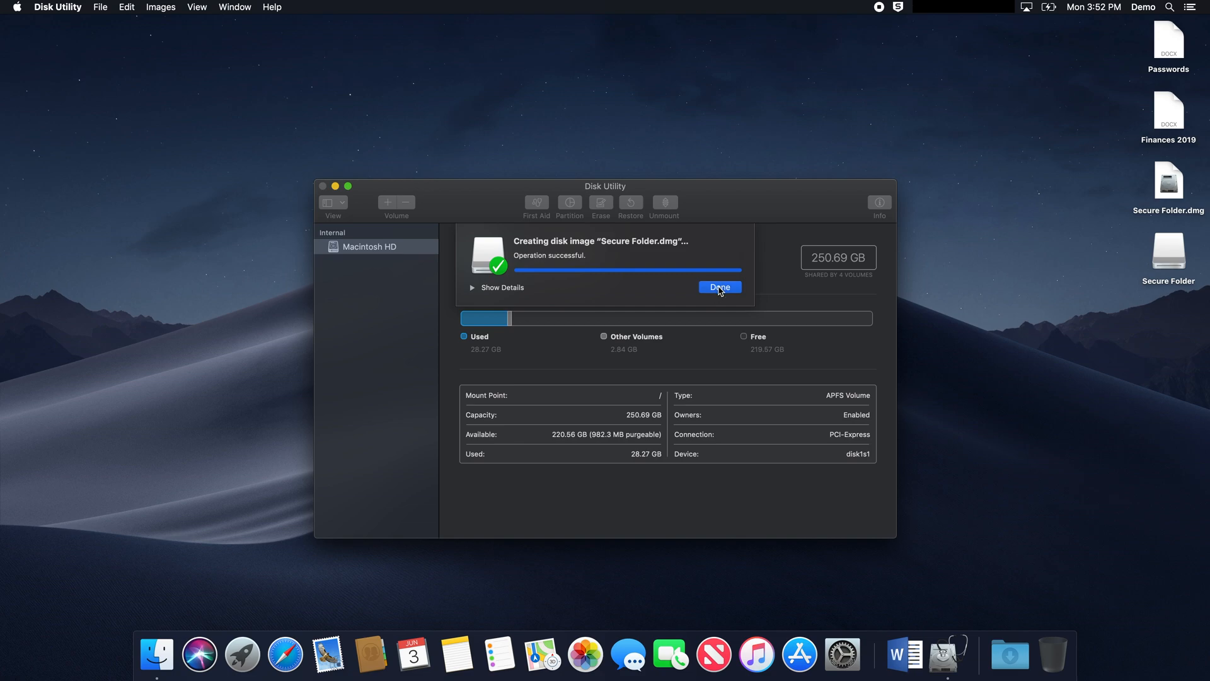
click(718, 288)
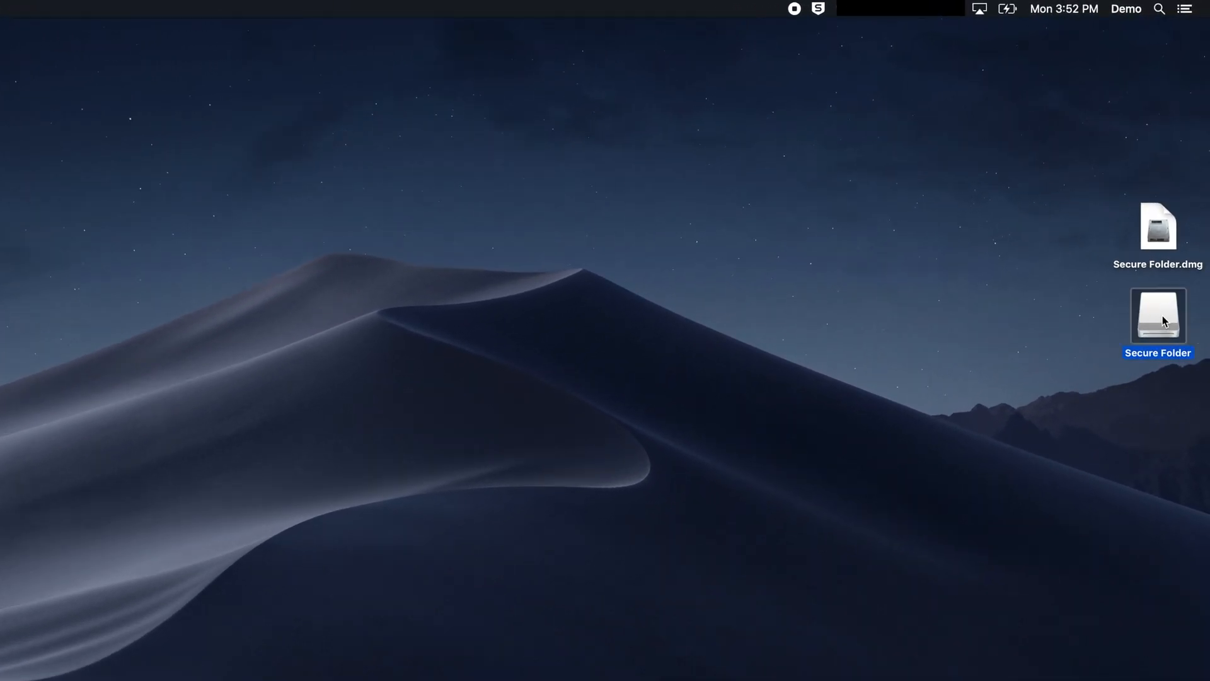
double_click(1158, 317)
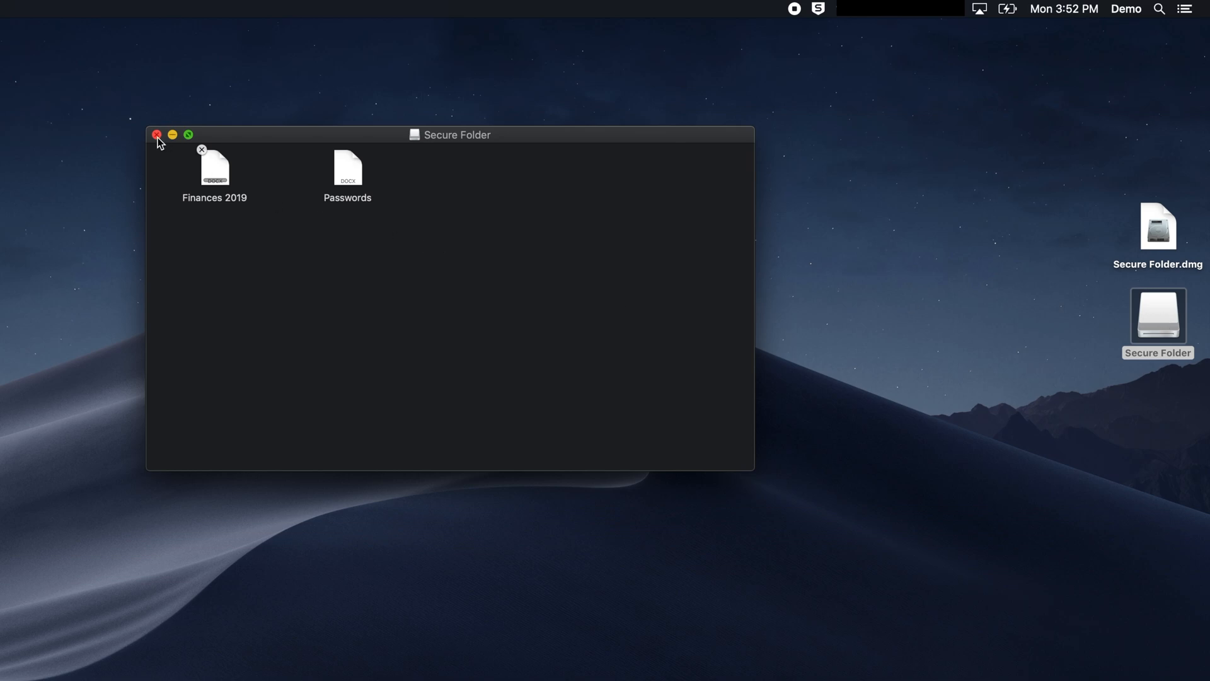
right_click(1157, 324)
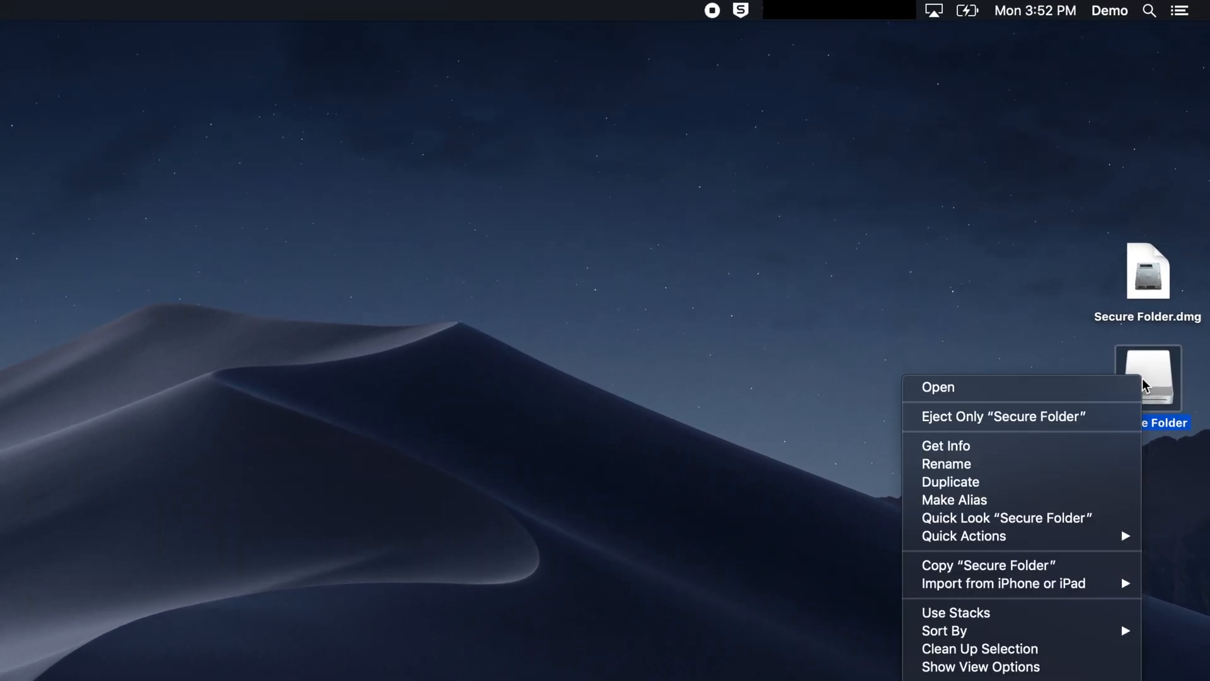
click(1004, 416)
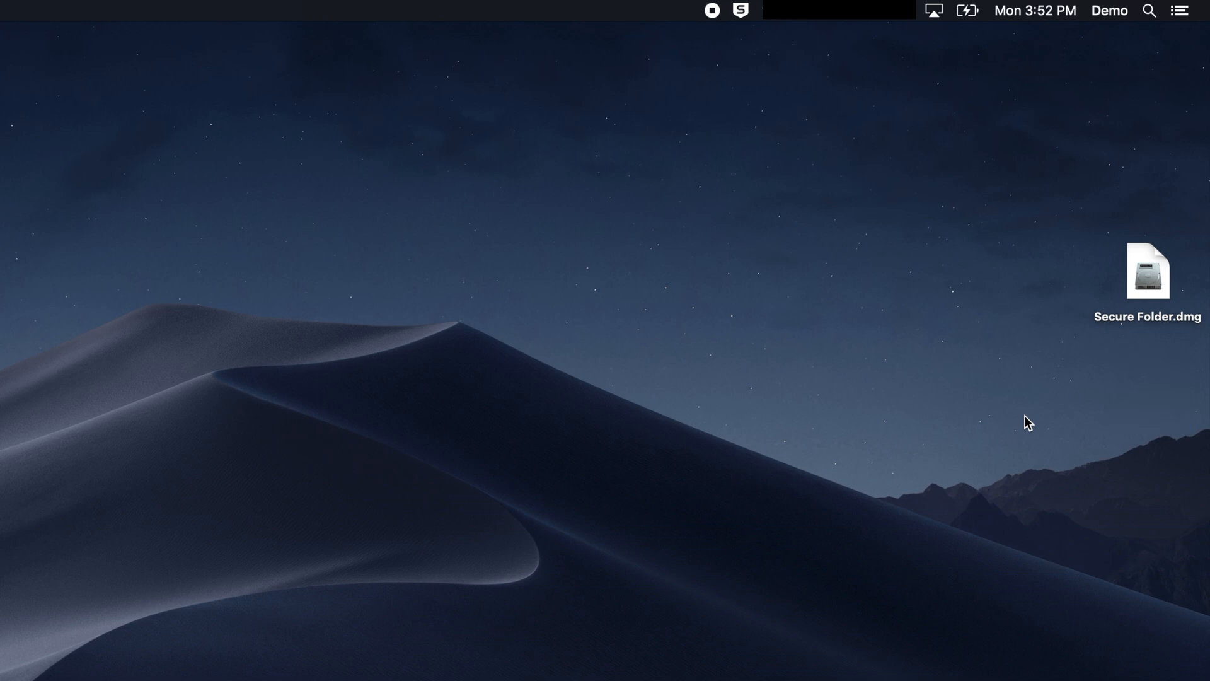
- Open Secure Folder.dmg, confirm the password, and open the remounted Secure Folder volume
double_click(1147, 271)
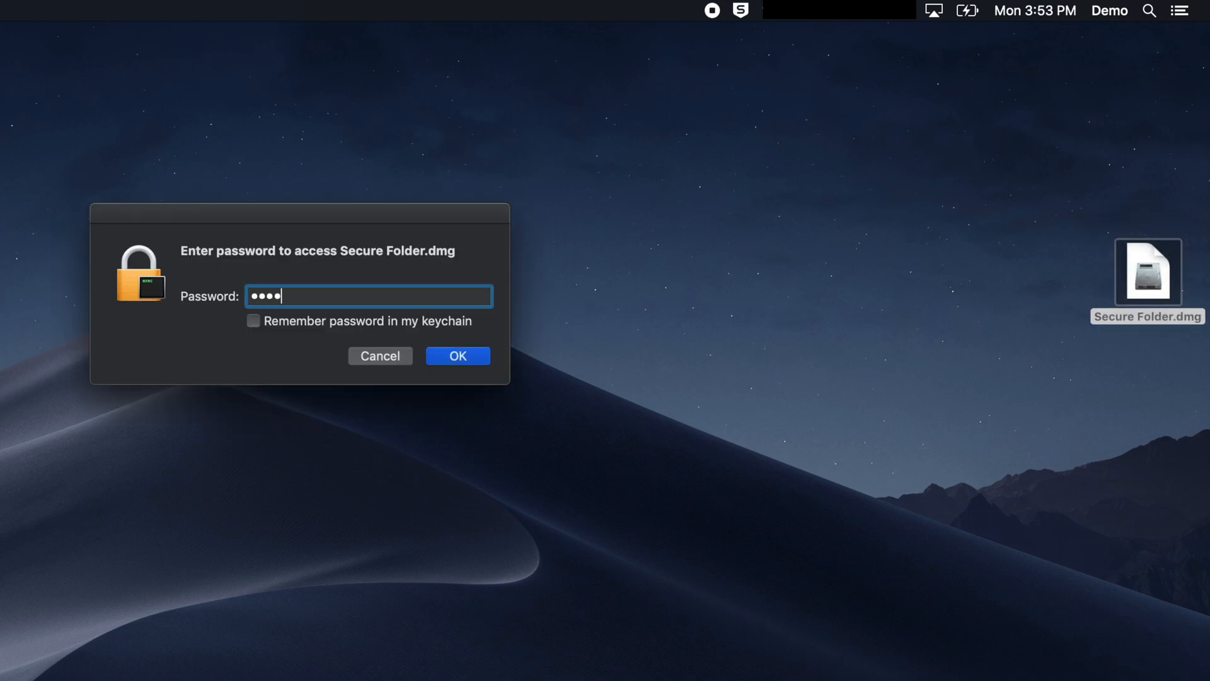
click(456, 356)
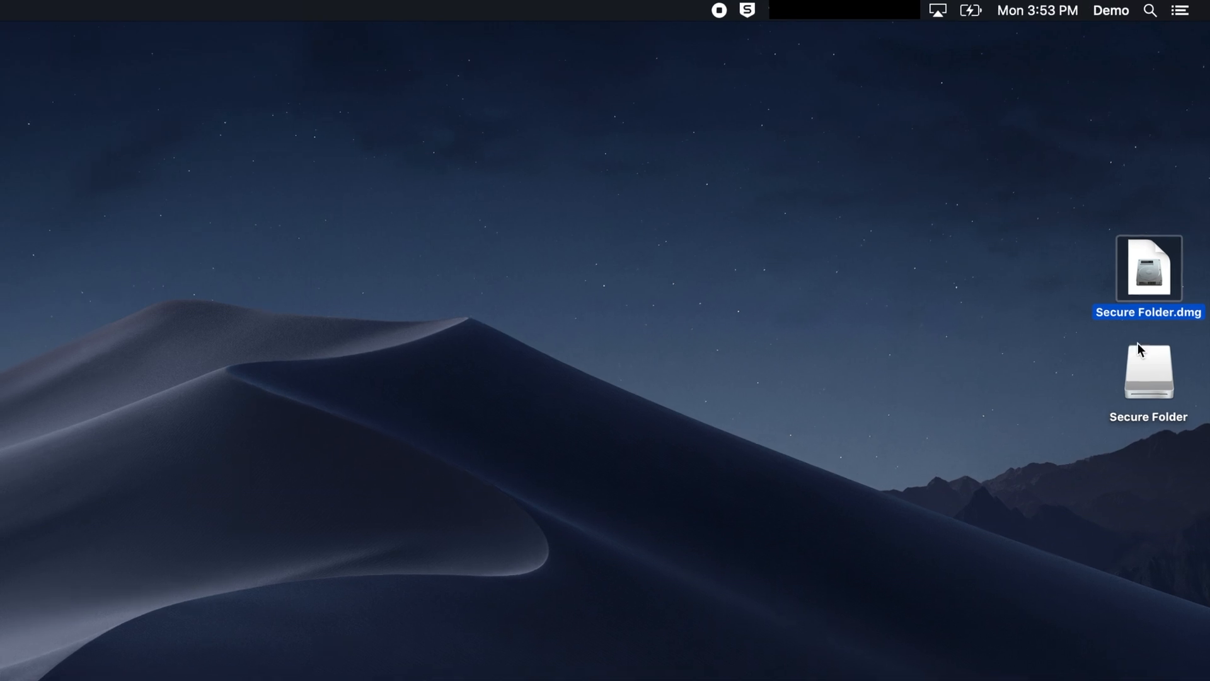
double_click(1148, 371)
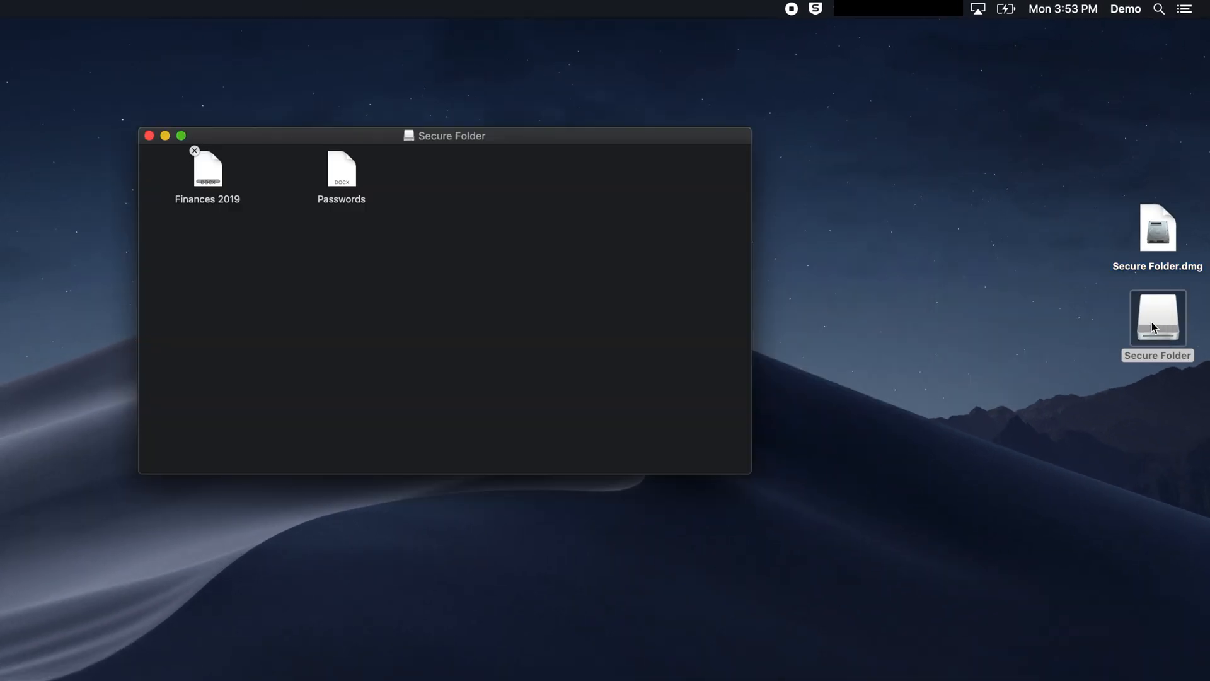